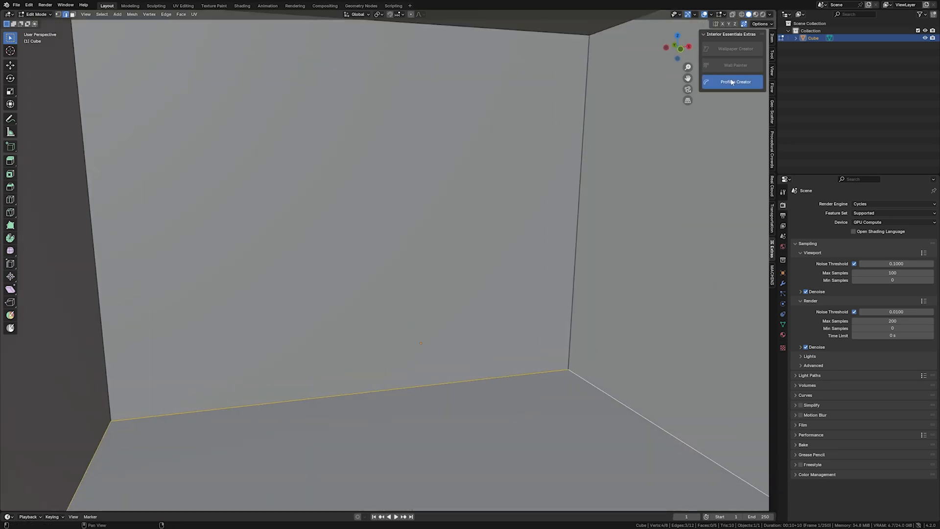
Create a floor moulding along the selected floor edges with Profiles Creator
left_click(735, 82)
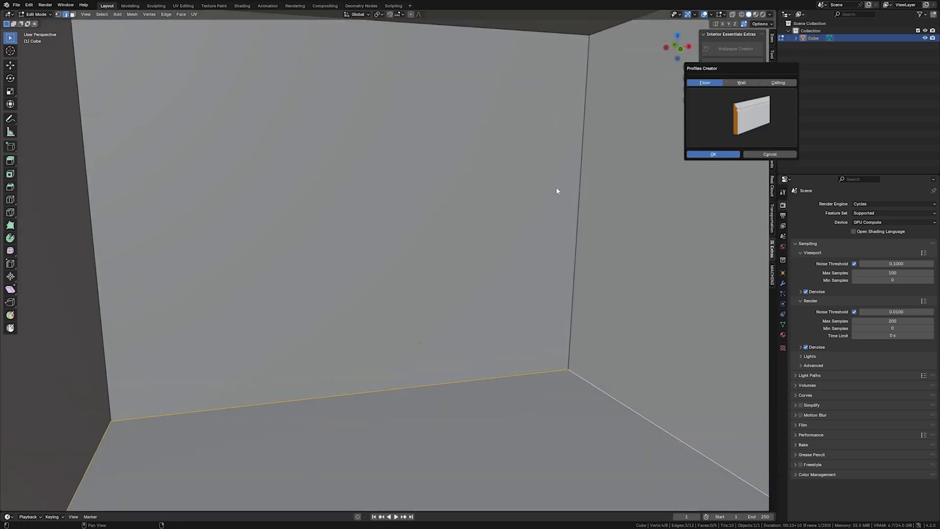
left_click(713, 154)
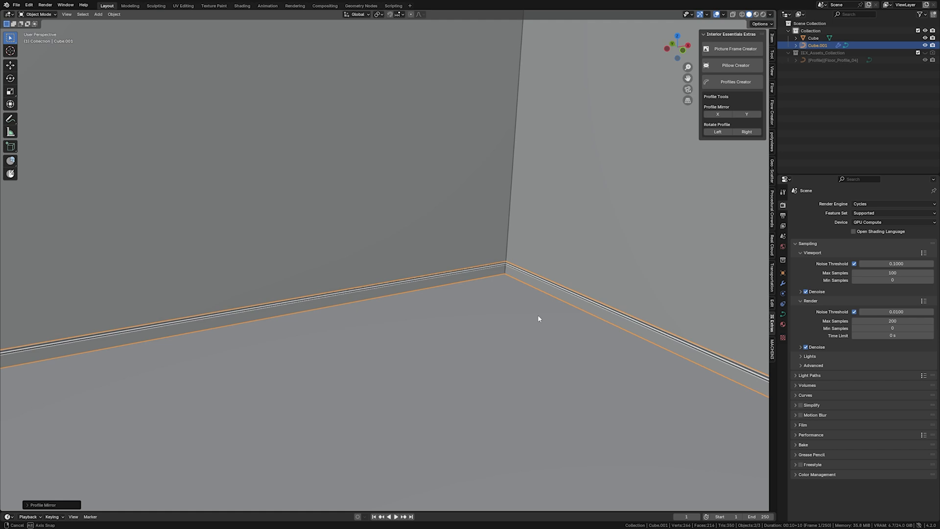
key("Tab")
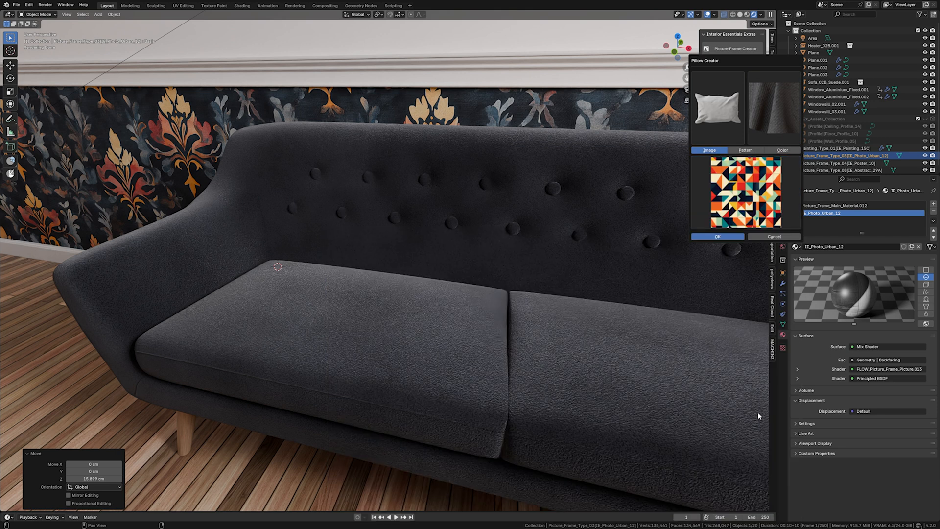
Choose a damask image in Wallpaper Creator and confirm it for the wall
left_click(717, 236)
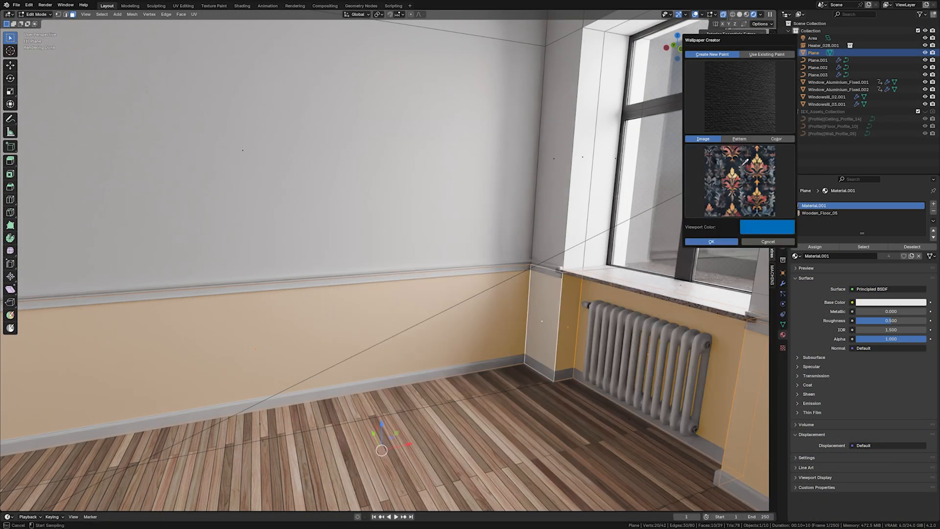
left_click(711, 241)
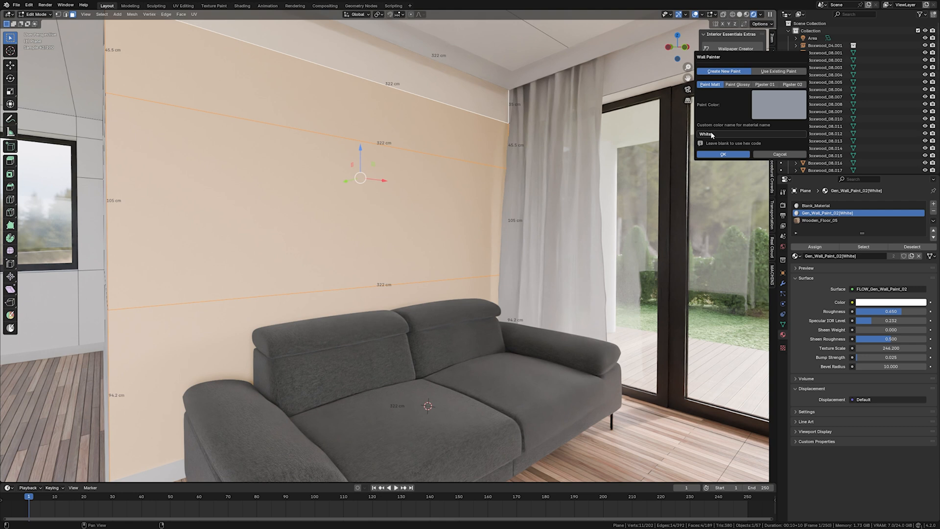
Create a new matt paint named White in Wall Painter and apply it to the wall
left_click(737, 85)
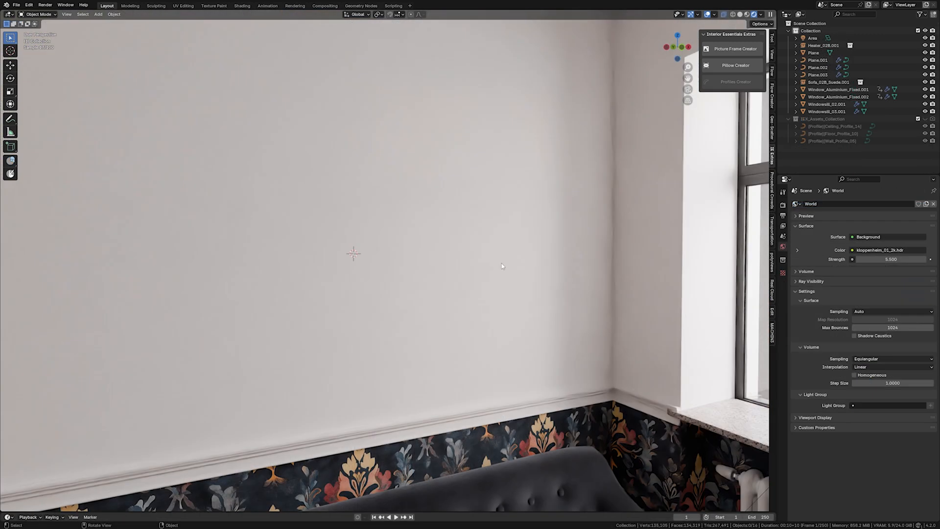
Add a framed black-and-white abstract picture to the wall with Picture Frame Creator
left_click(736, 49)
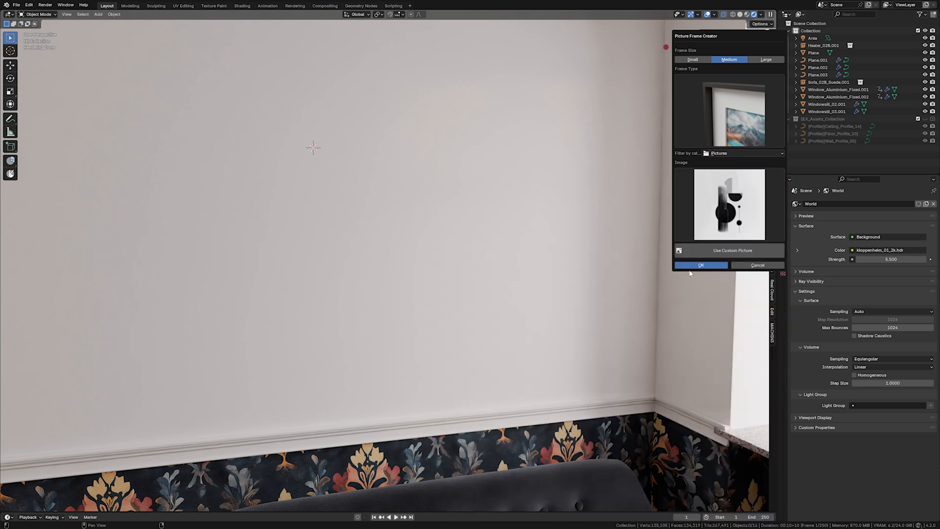
left_click(701, 266)
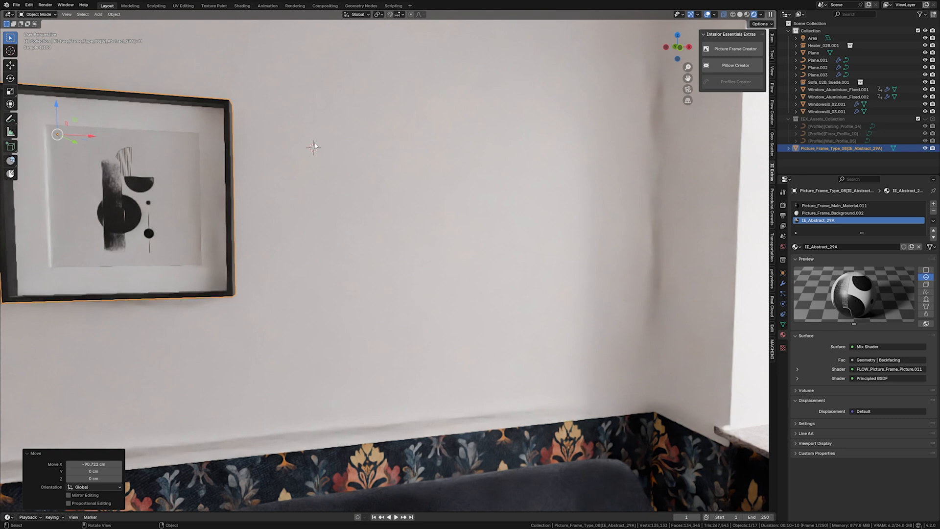
Add a mountain poster with a red sun using a different frame style, placed lower on the wall
left_click(736, 49)
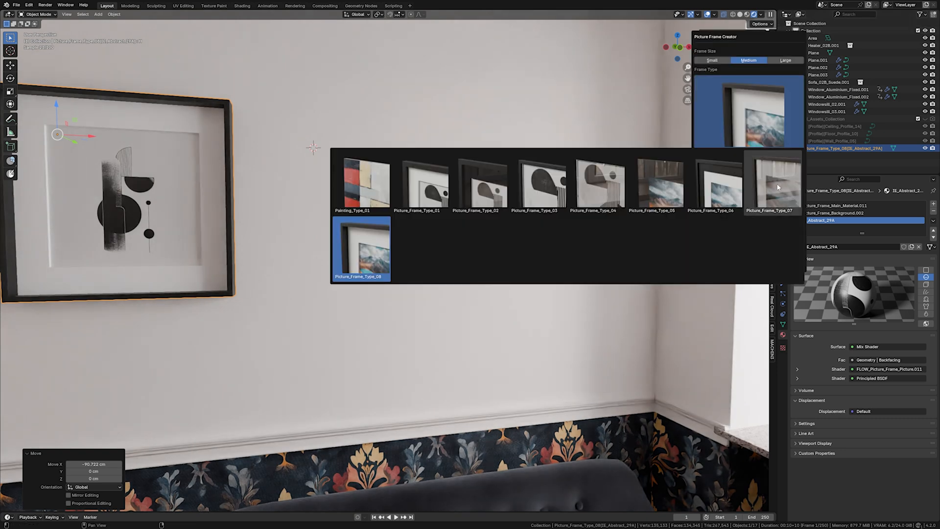
left_click(758, 154)
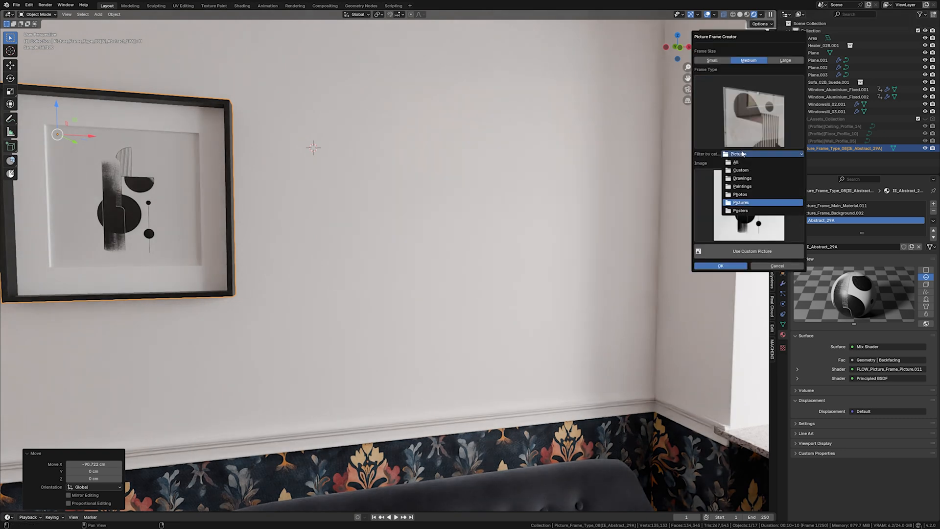
left_click(741, 211)
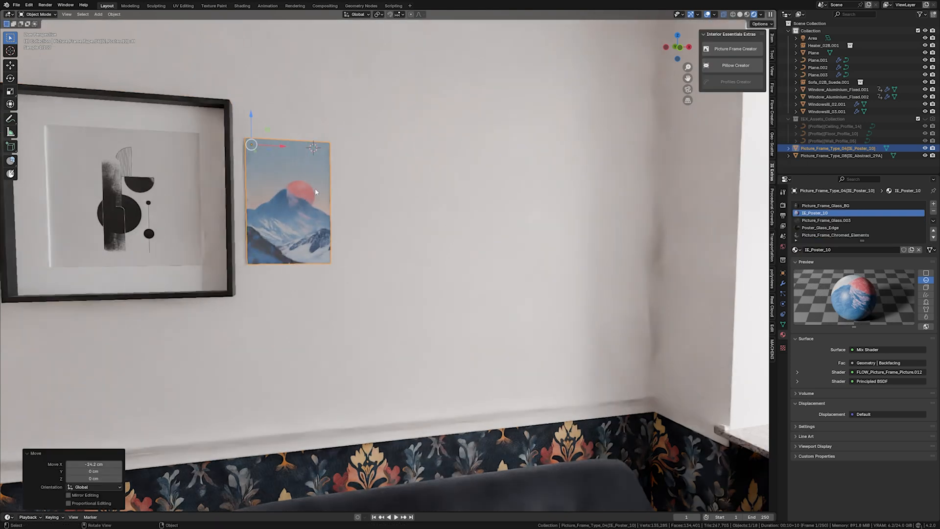
left_click(736, 49)
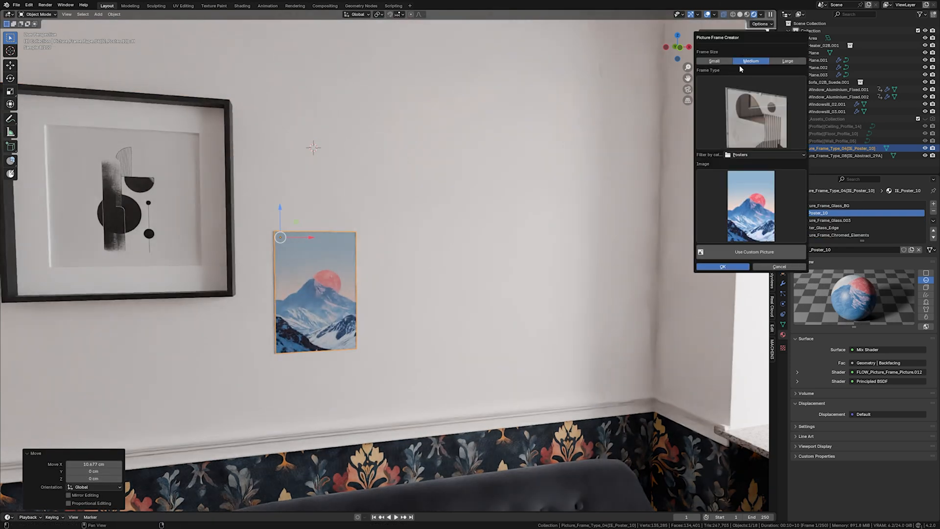
Set up a medium-size frame at a new wall spot with another image category for the third picture
left_click(787, 61)
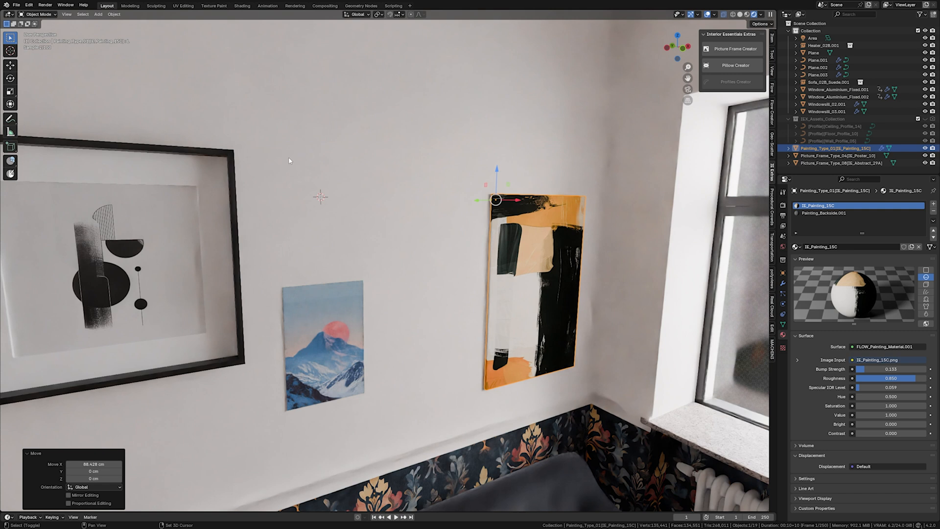
left_click(735, 49)
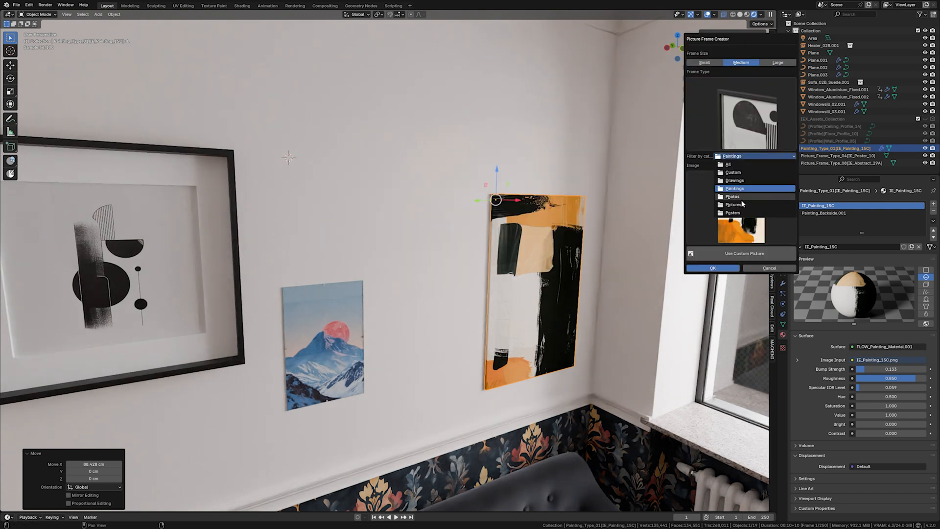
left_click(732, 196)
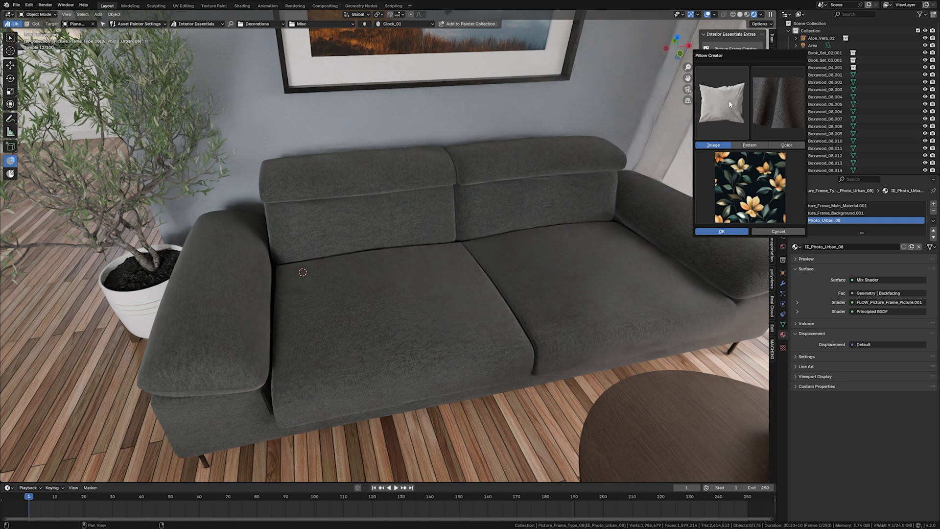
Create two monstera-leaf fabric pillows on the grey sofa with Pillow Creator
left_click(721, 102)
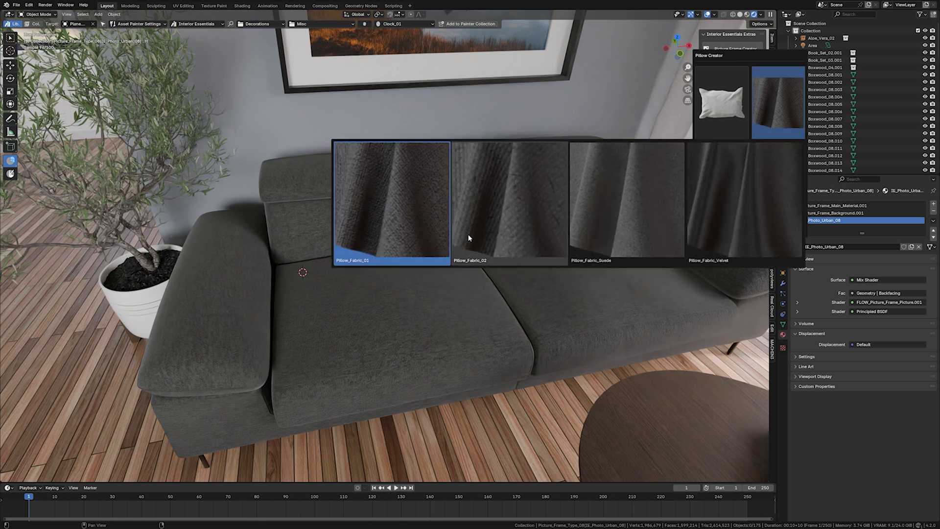
mouse_move(509, 225)
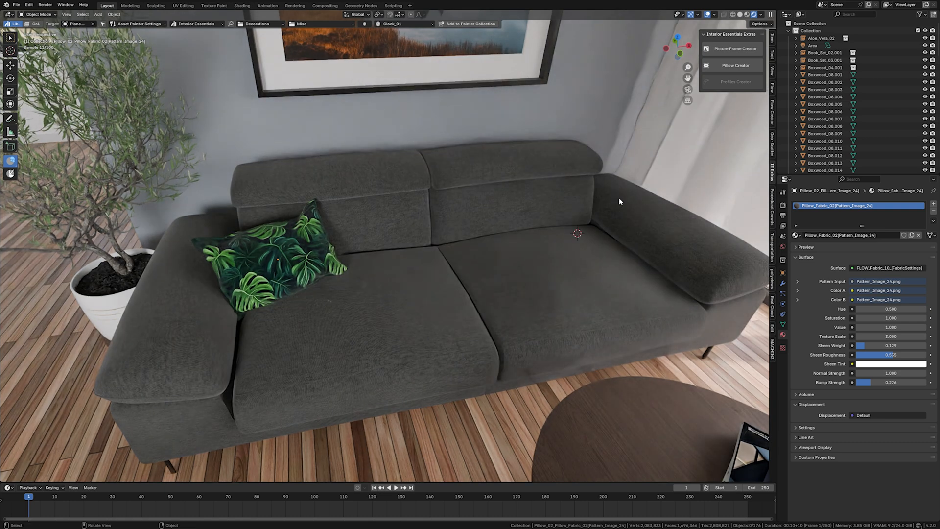
left_click(735, 65)
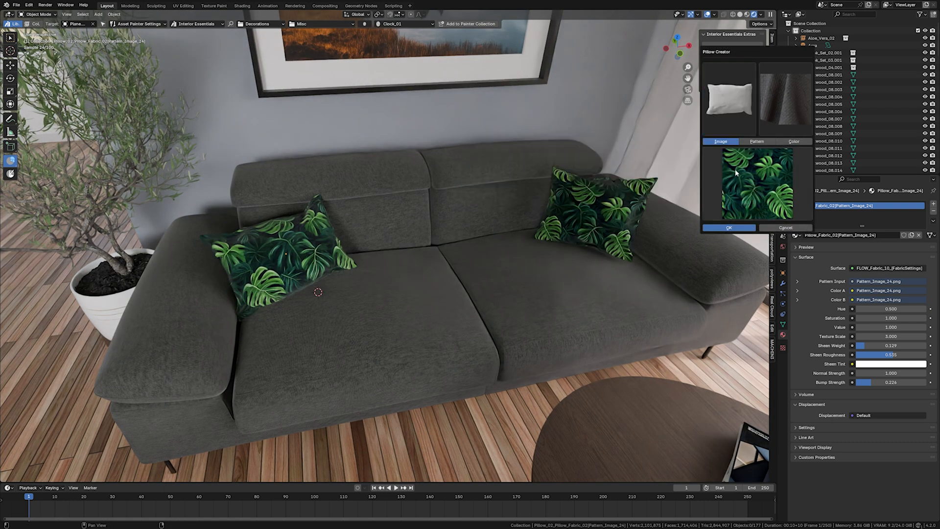
left_click(757, 141)
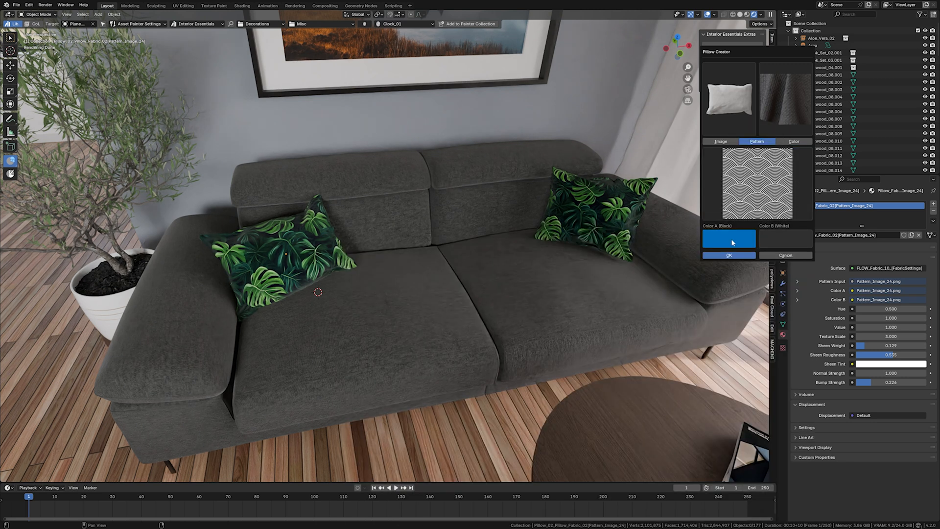
Create a gold scalloped-pattern pillow and rotate it into place in front of the left pillow
left_click(729, 239)
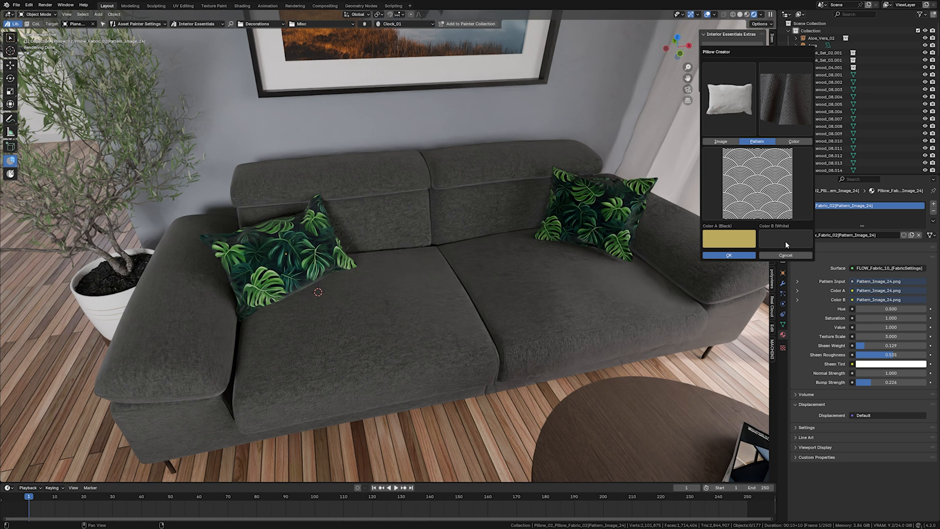
left_click(729, 255)
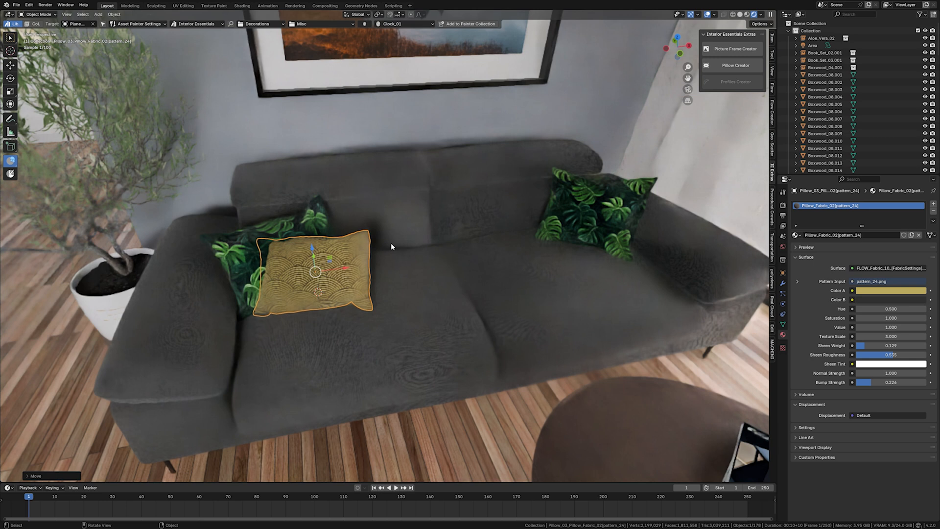
left_click_drag(390, 247, 560, 271)
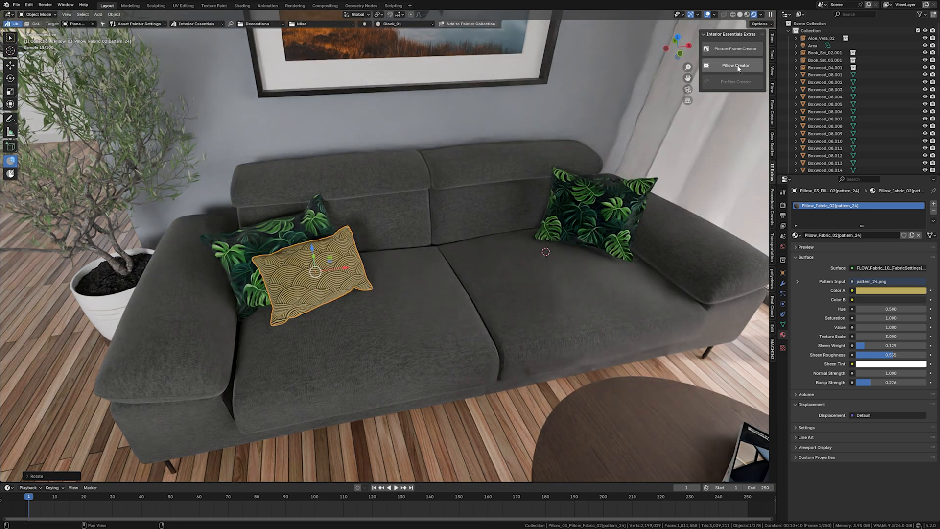
left_click(735, 65)
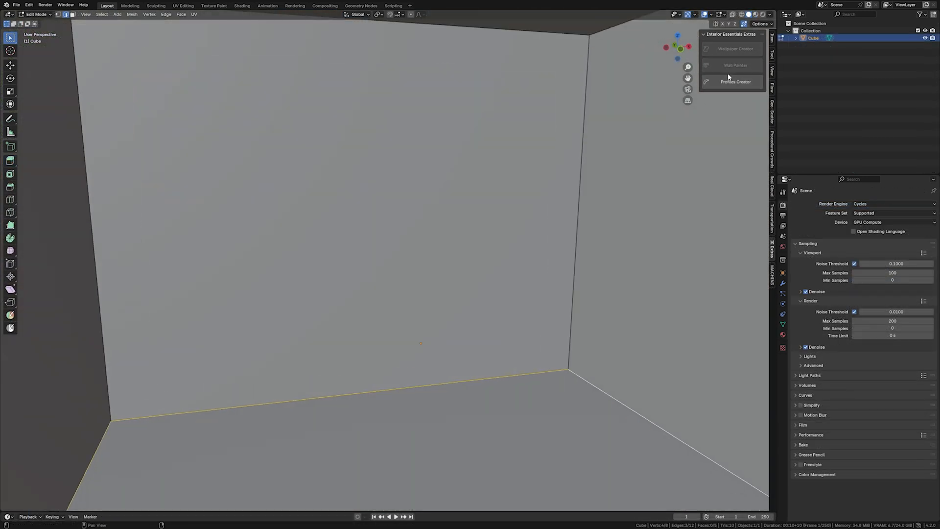
Generate floor skirting boards along the room's base edges
left_click(735, 82)
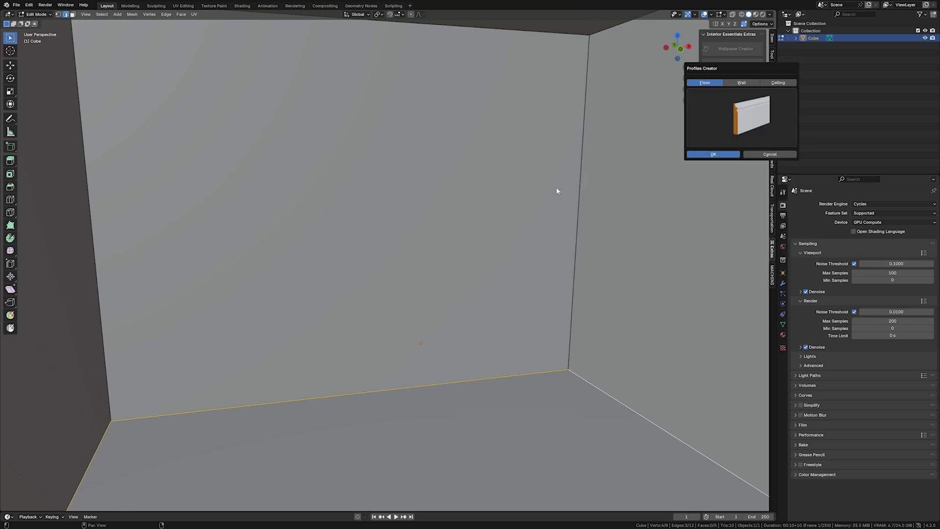
left_click(713, 153)
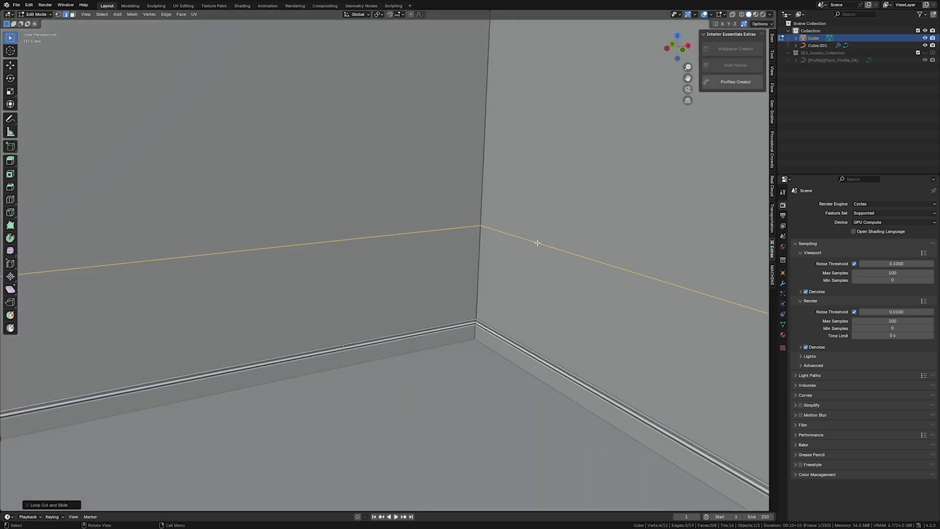
Generate a wall moulding strip along the selected mid-wall edges
left_click(736, 81)
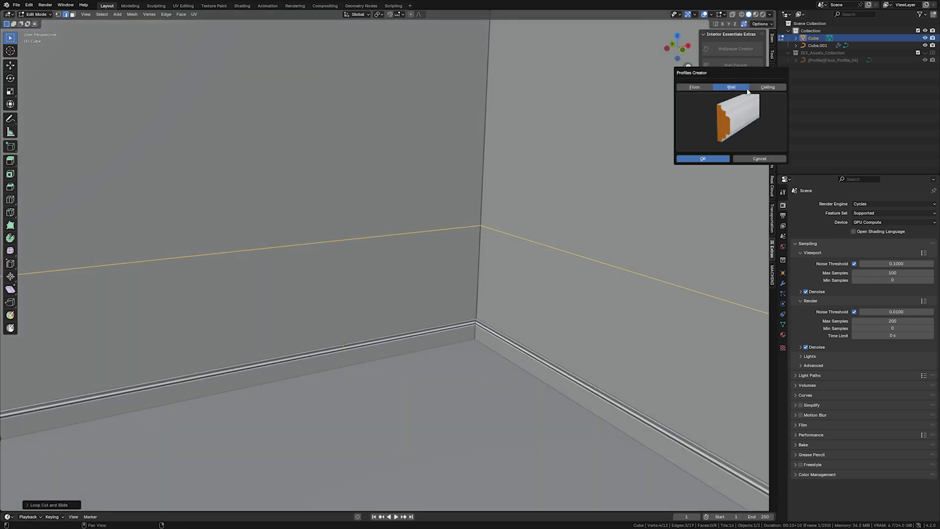
left_click(731, 120)
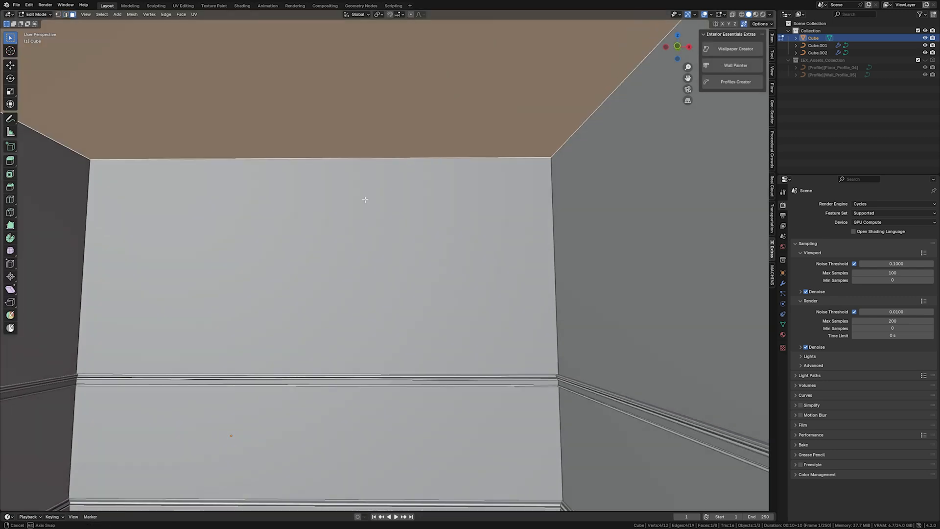
Generate crown moulding along the ceiling edges
left_click(736, 82)
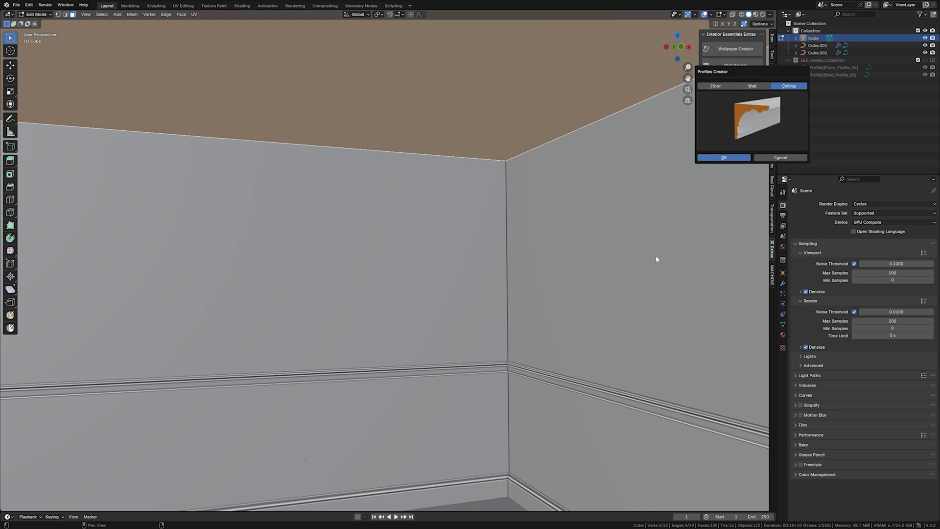
left_click(723, 157)
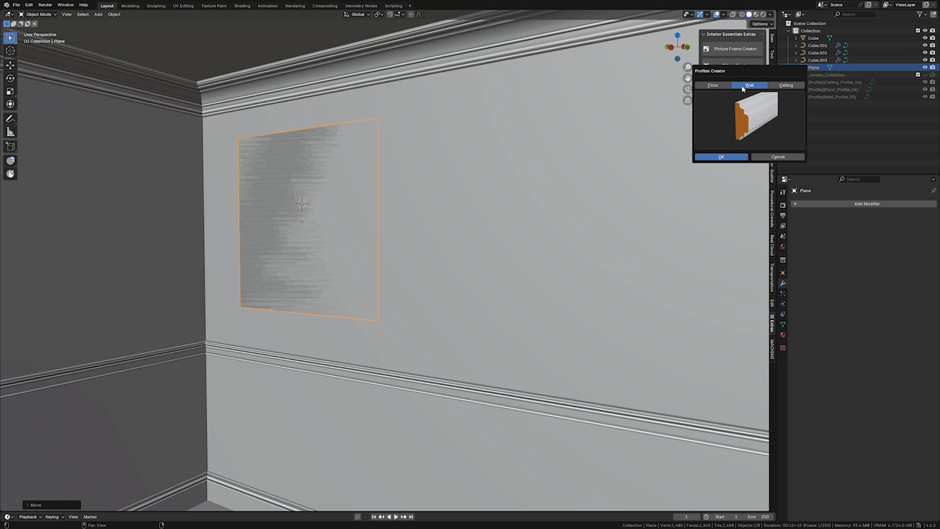
left_click(749, 116)
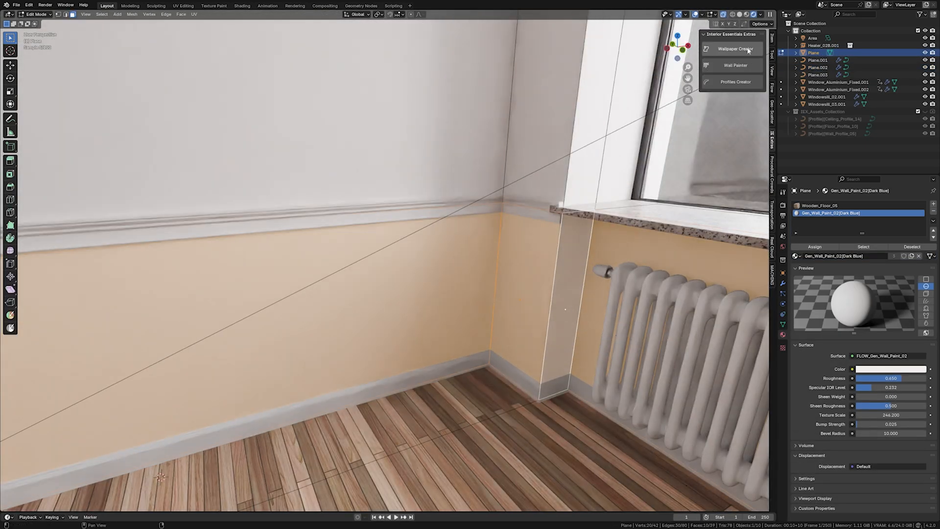
Cover the lower wall below the moulding with a mustard floral wallpaper image
left_click(736, 49)
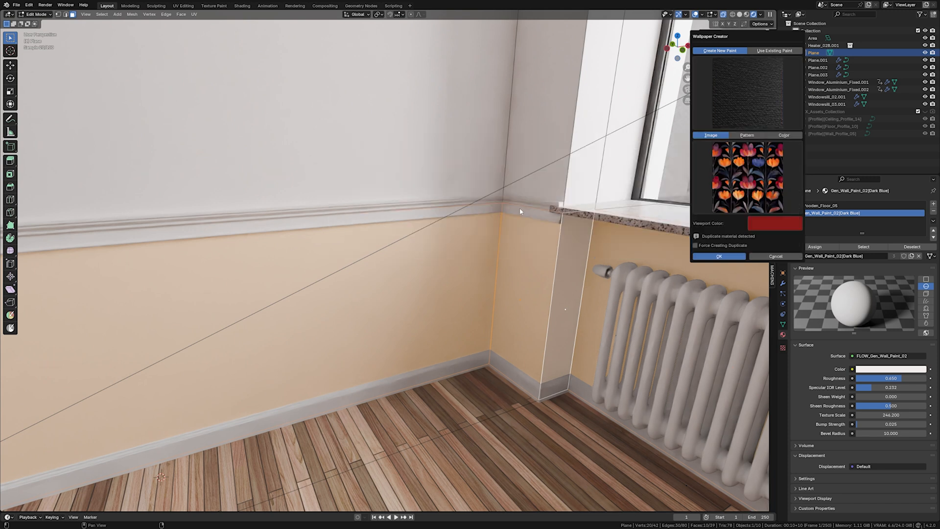
left_click(747, 177)
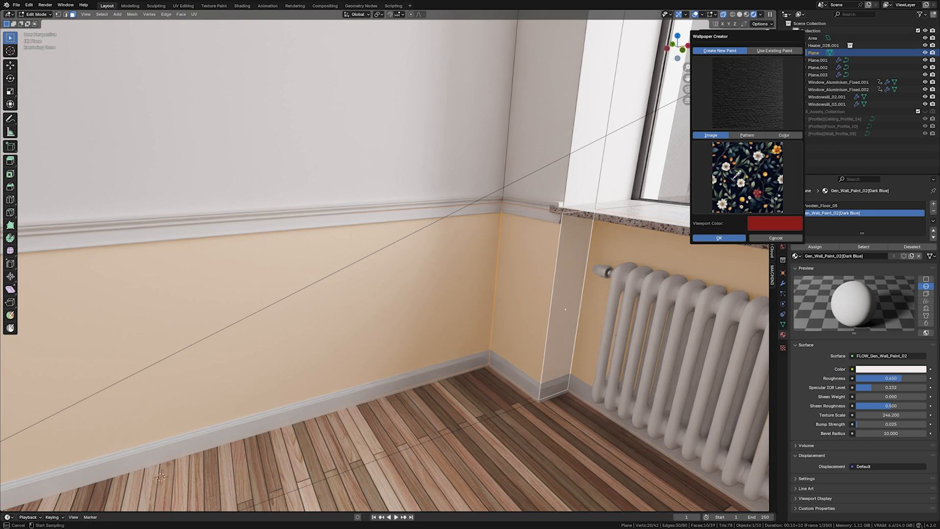
left_click(718, 237)
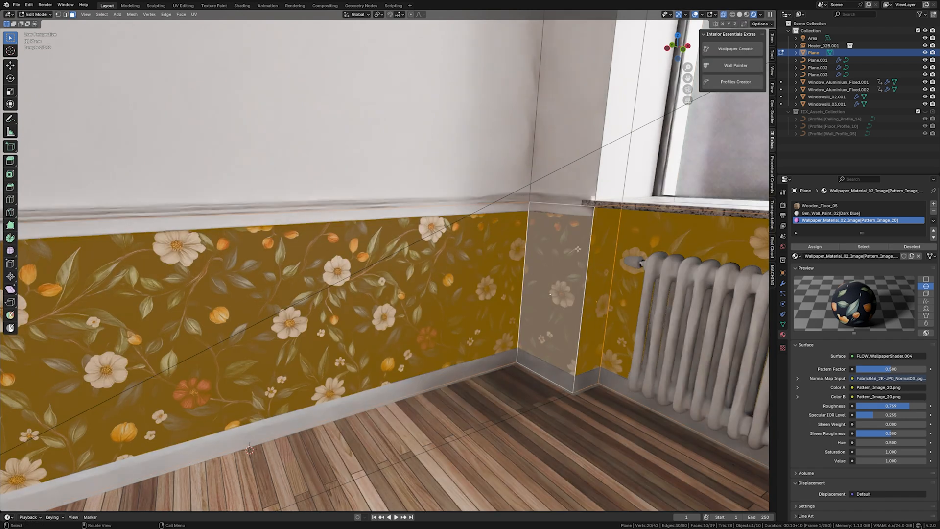
Recolour the geometric pattern wallpaper's dark Color A to bluish grey and apply it
left_click(737, 49)
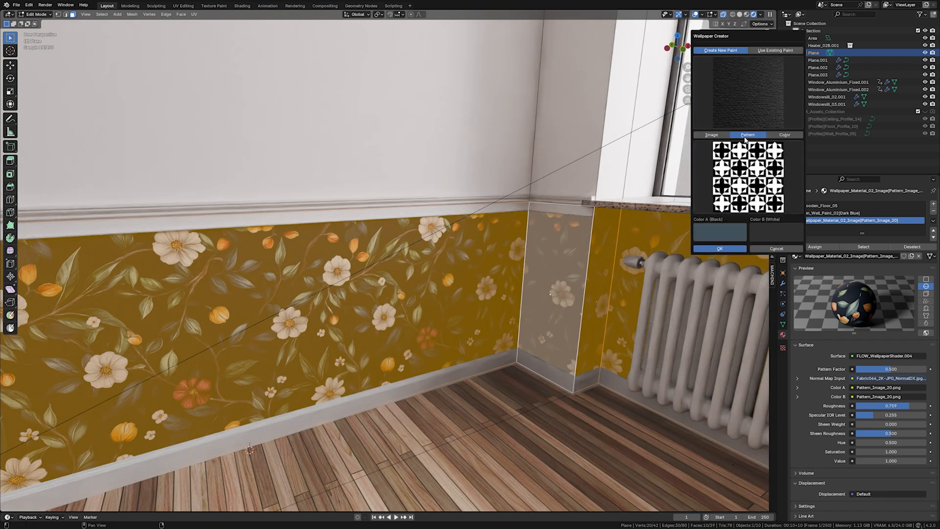
left_click(746, 174)
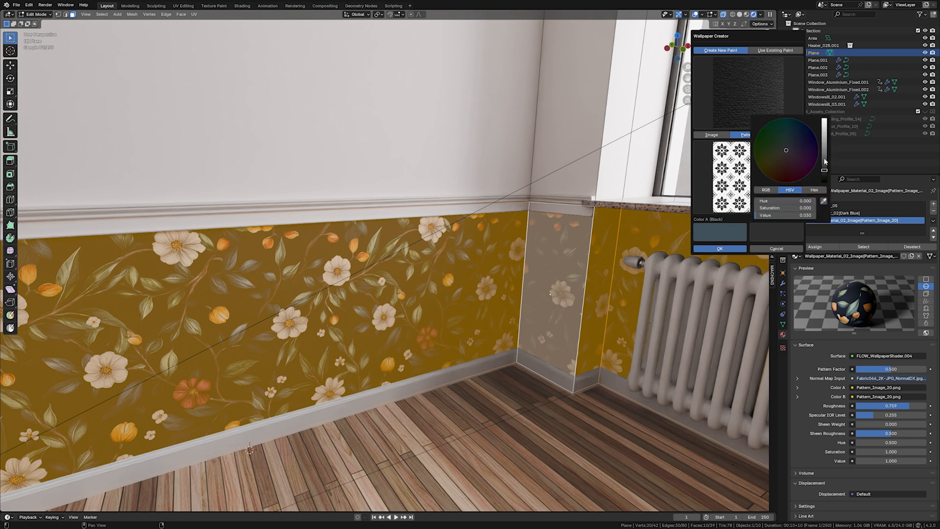
left_click(748, 134)
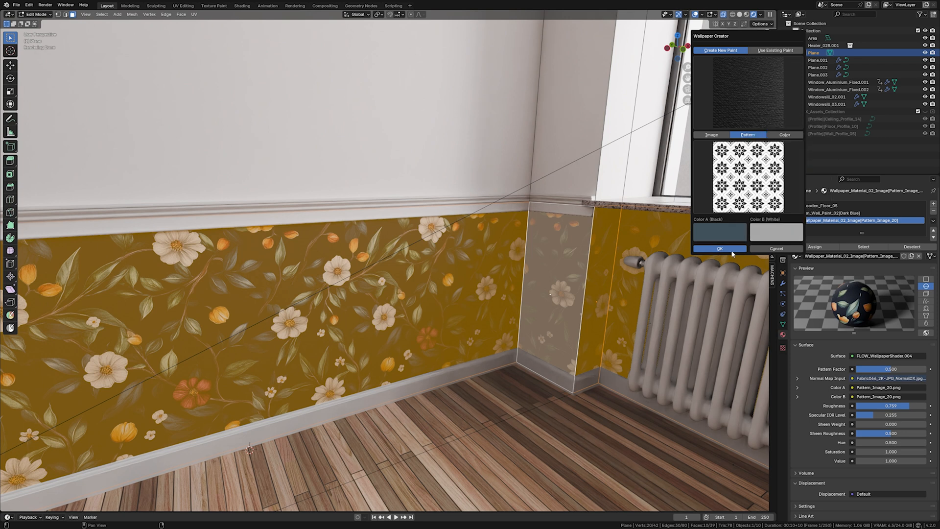
left_click(720, 247)
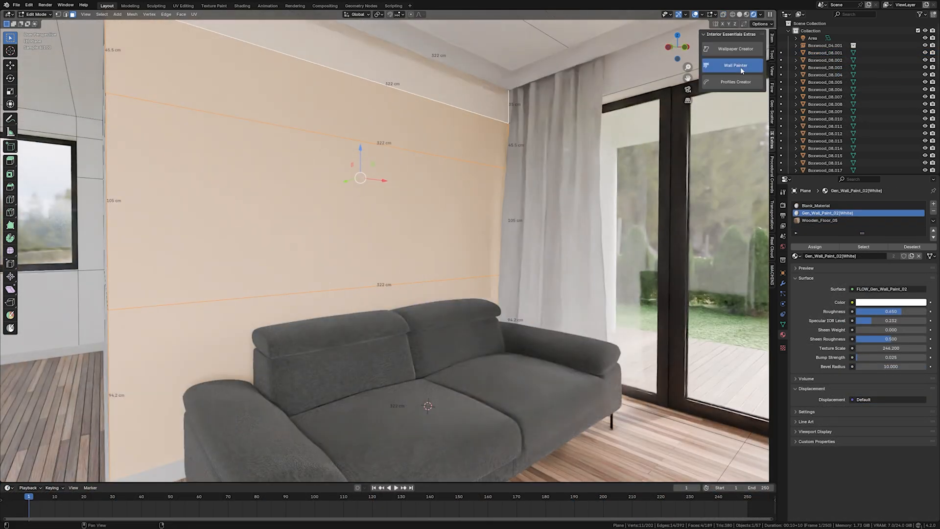
Paint the wall behind the sofa with a new paint named Bluish Grey
left_click(736, 65)
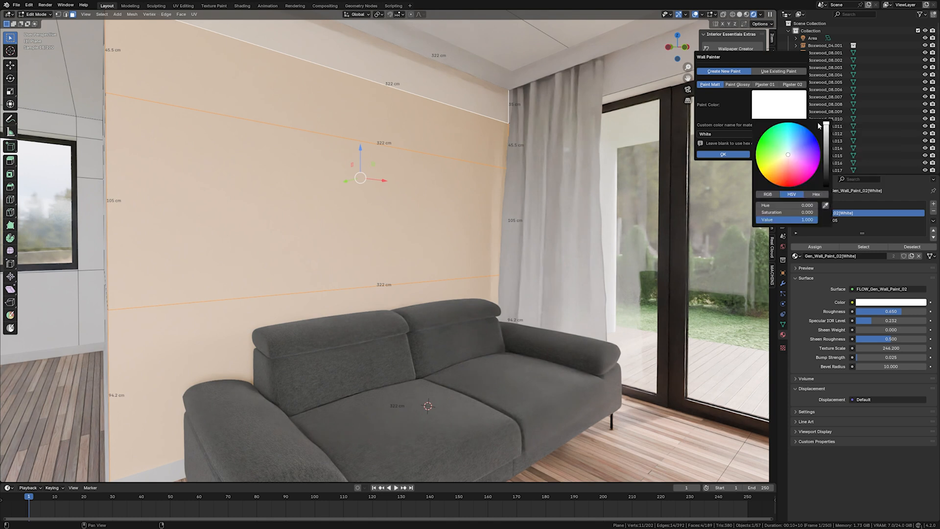
left_click(791, 151)
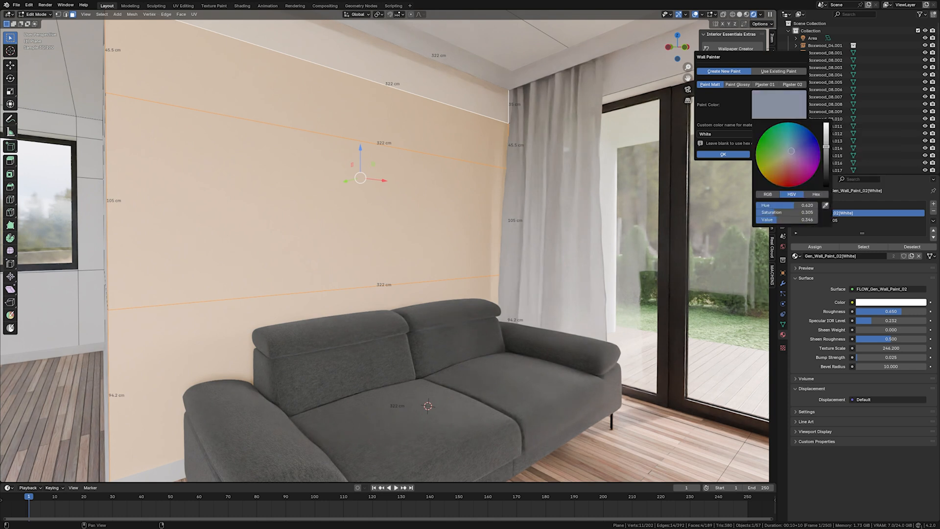
left_click(711, 134)
type("Bluish Grey")
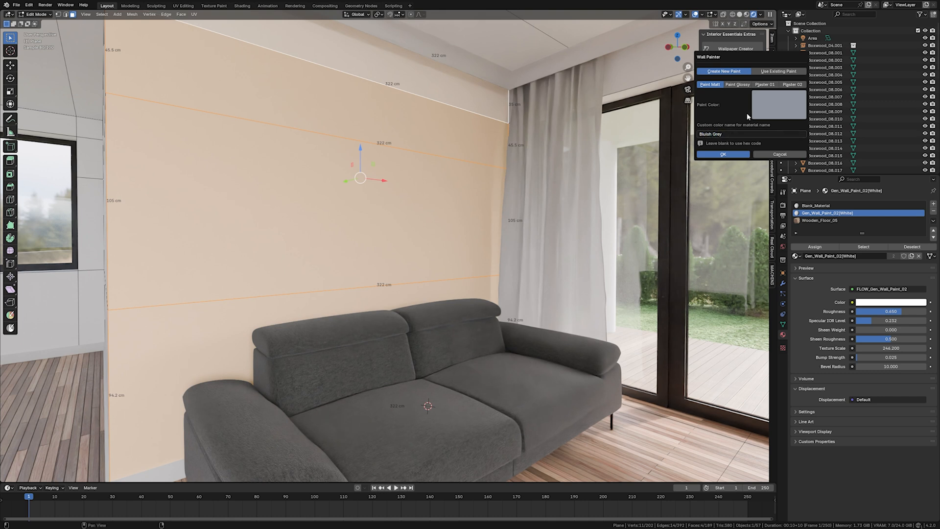
left_click(723, 154)
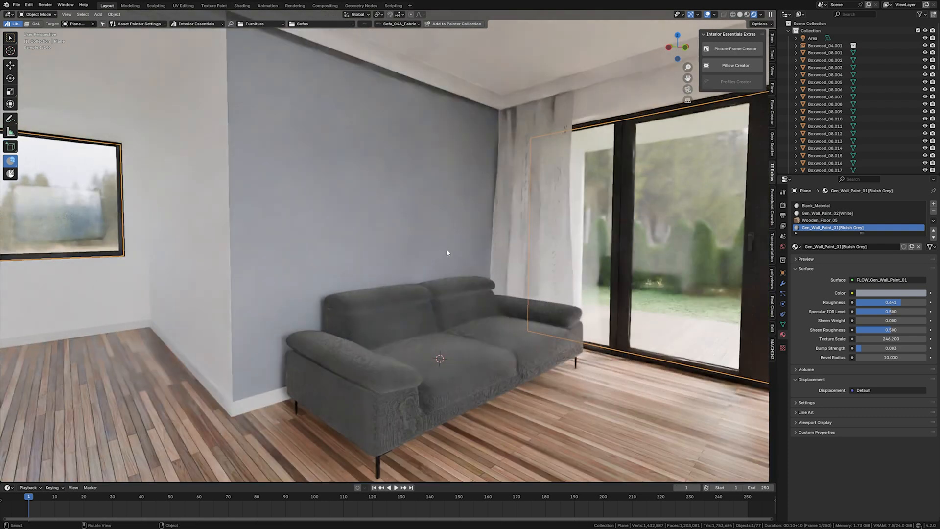
left_click_drag(447, 253, 430, 263)
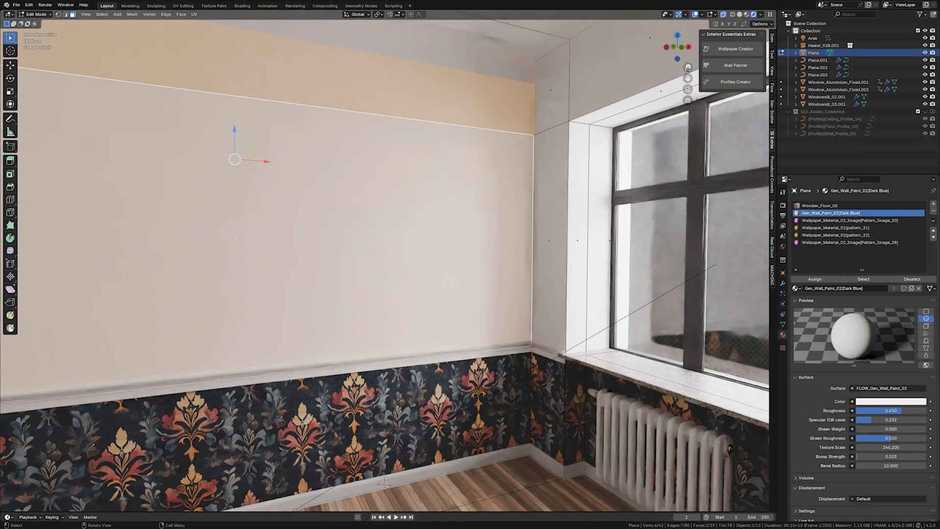
Start a darker paint for the upper wall in Wall Painter and adjust its colour
left_click(736, 65)
type("Dark")
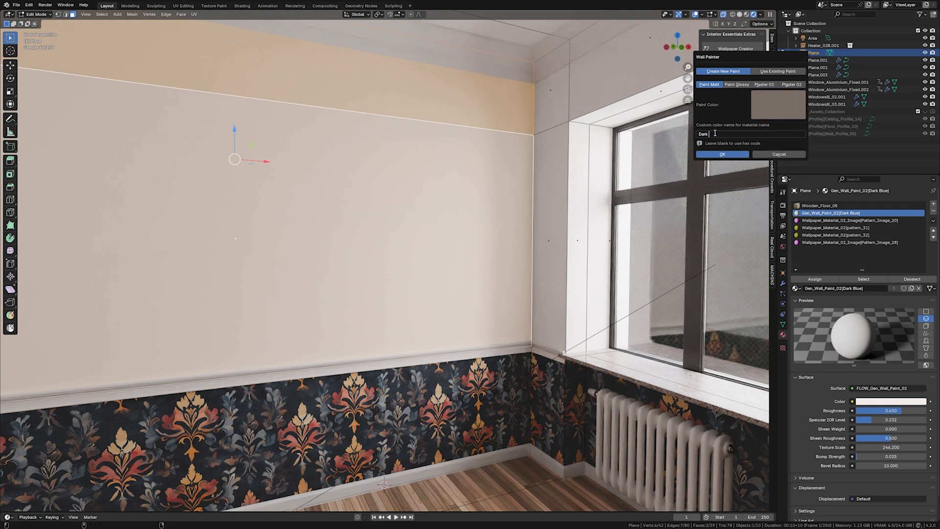
left_click(722, 154)
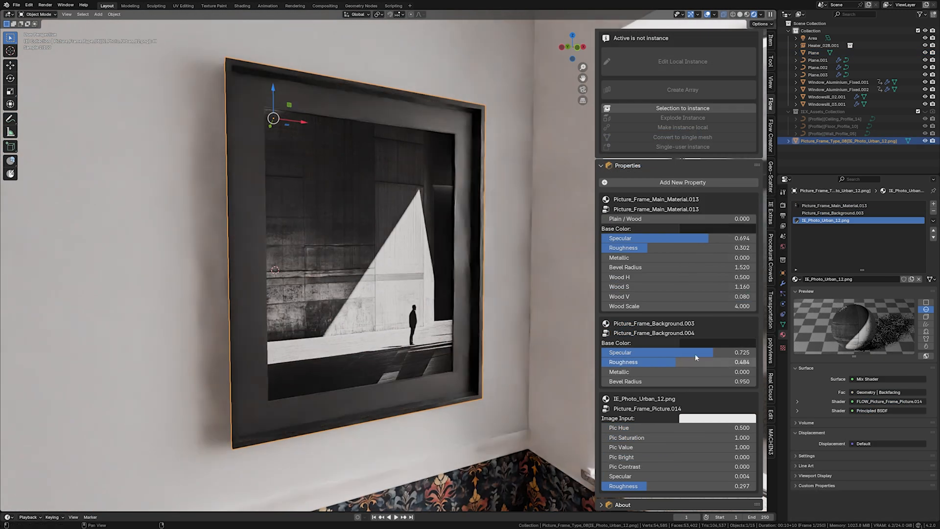
Tune the Roughness of the picture frame's background material in the N-panel Properties
left_click_drag(659, 361, 630, 361)
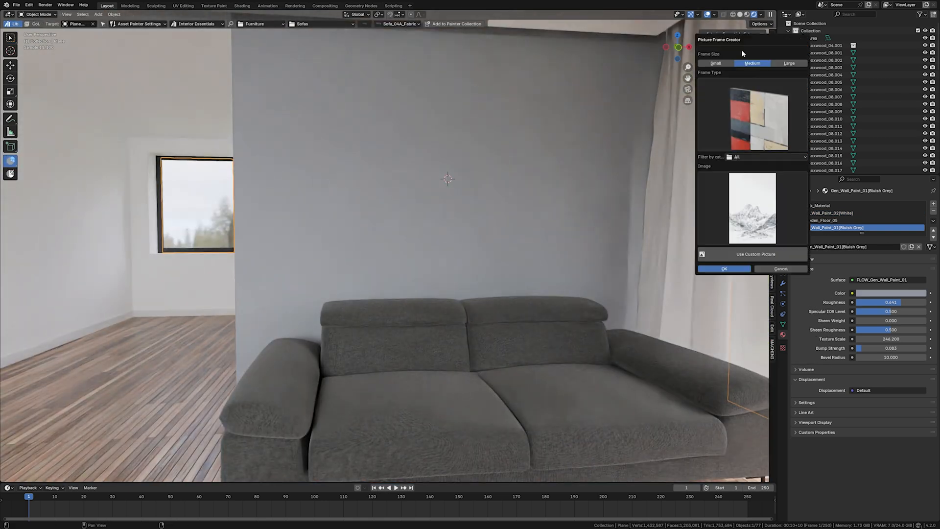
Create a medium framed mountain-lake landscape picture for the bluish grey wall
left_click(724, 268)
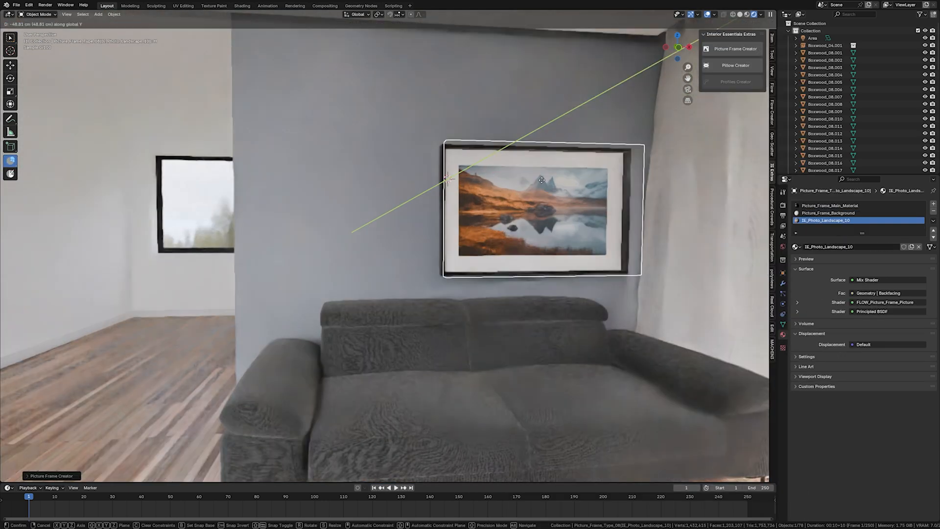